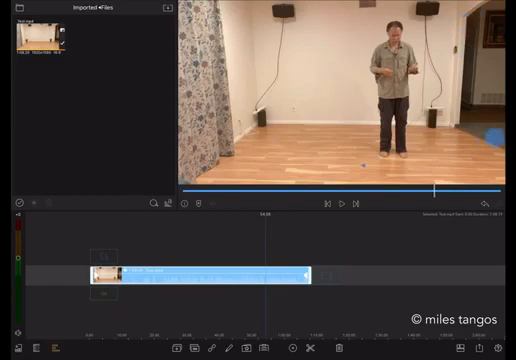
Leave the dance project so the empty-room wall photo can be brought up
left_click(344, 202)
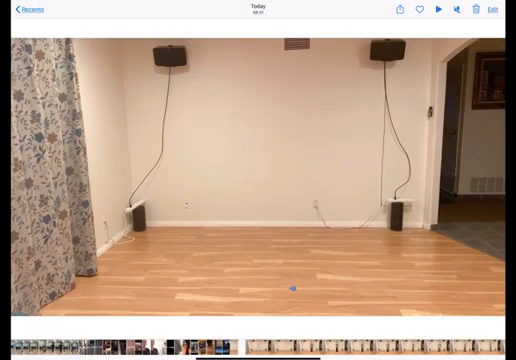
Show the iPadOS app switcher with Procreate, Photos and LumaFusion side by side
left_click(488, 12)
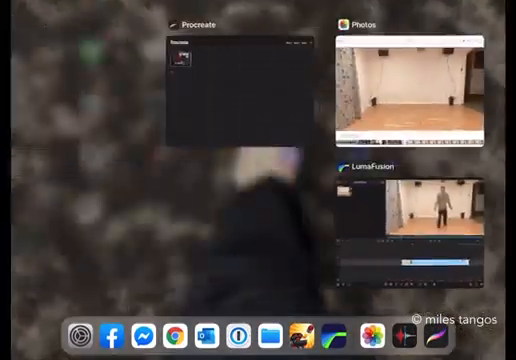
Switch back to Procreate with the room wall image on its own layer
left_click(408, 96)
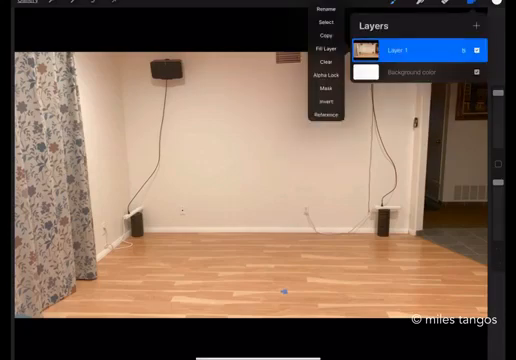
Add a layer mask to the room image layer and scale the image down within the canvas
left_click(324, 88)
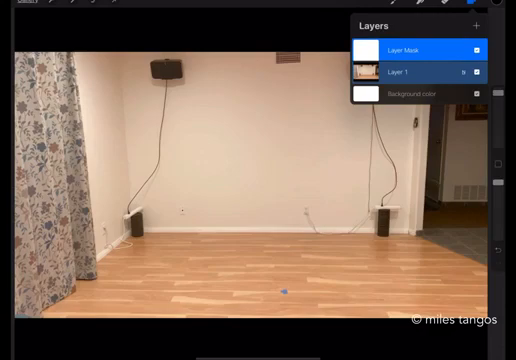
left_click(476, 92)
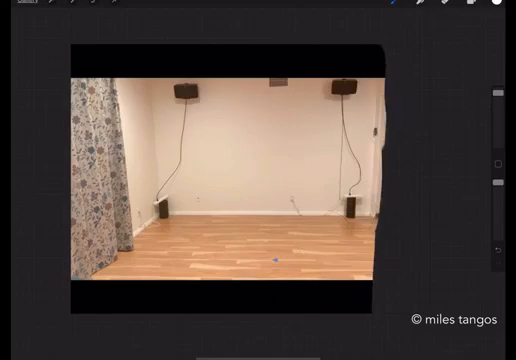
Paint the mask with a soft black airbrush so only the left curtain strip remains
left_click(470, 4)
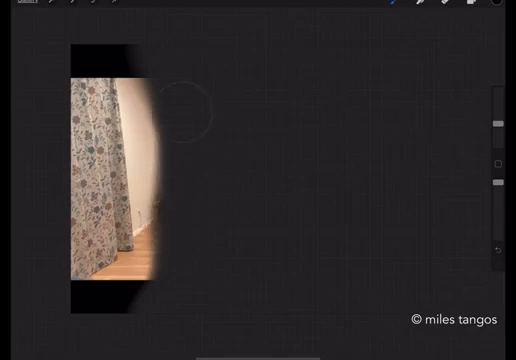
Bring up the Freeform/Uniform/Distort/Warp transform bar for the masked curtain image
left_click(92, 12)
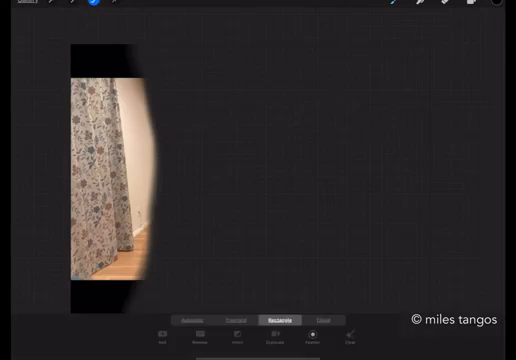